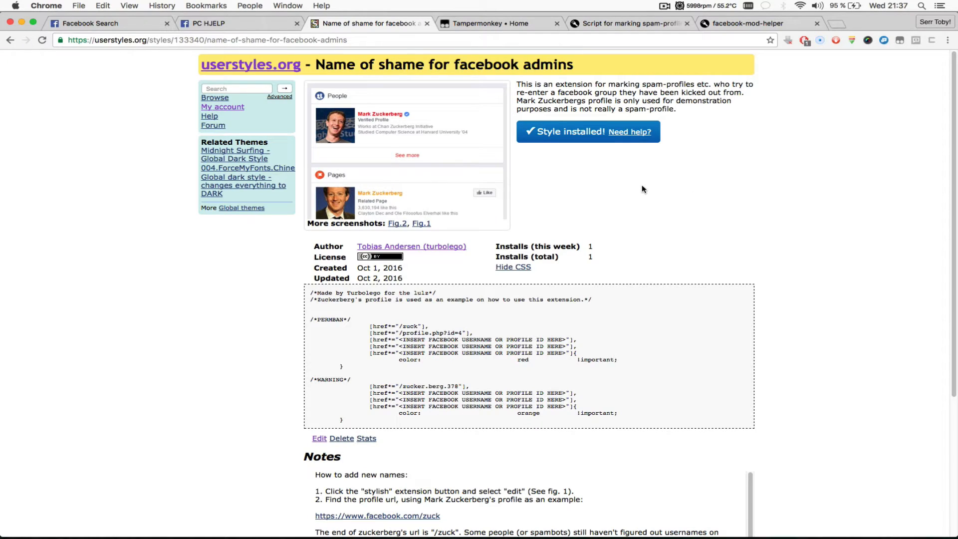
mouse_move(679, 196)
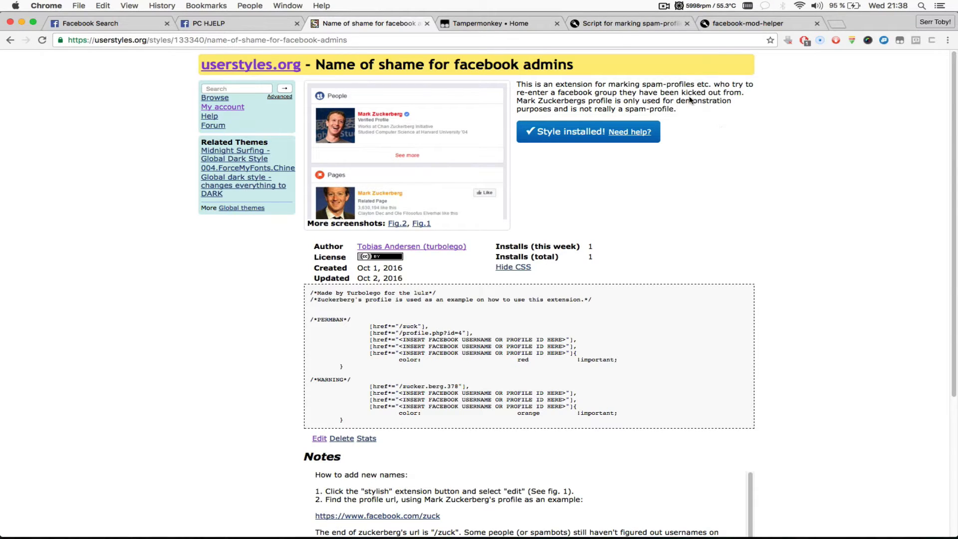
Step: Install leoncastro's facebook-mod-helper userscript from its Greasy Fork page
click(629, 23)
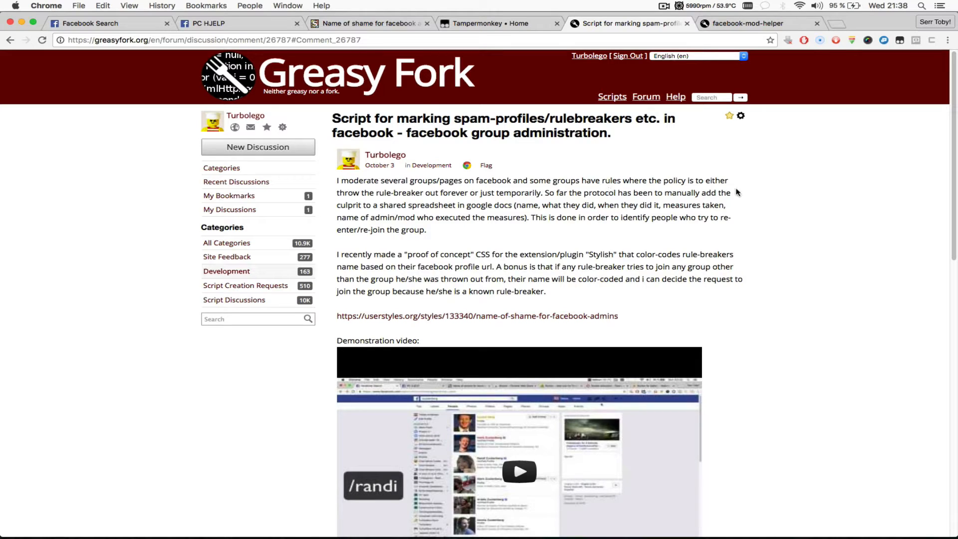
mouse_move(815, 209)
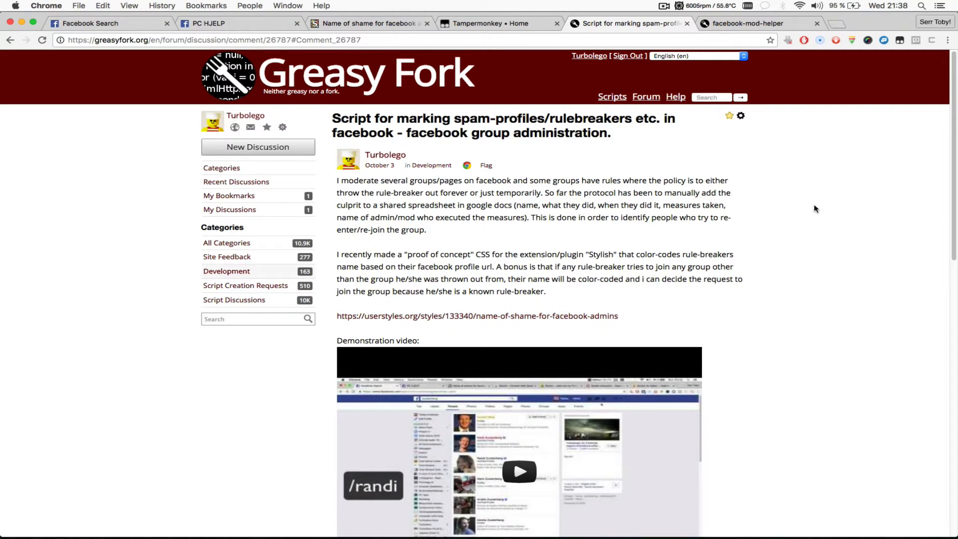
scroll(down, 3)
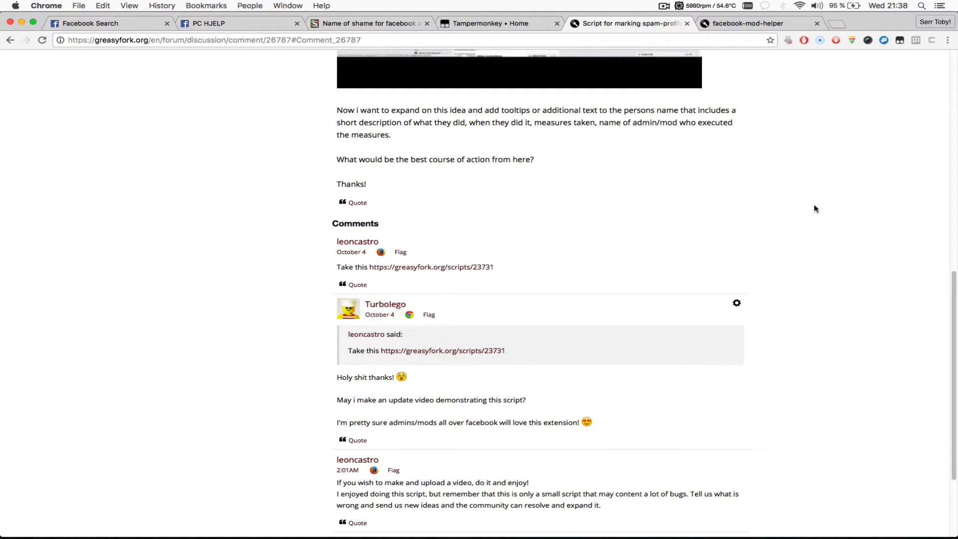
mouse_move(570, 211)
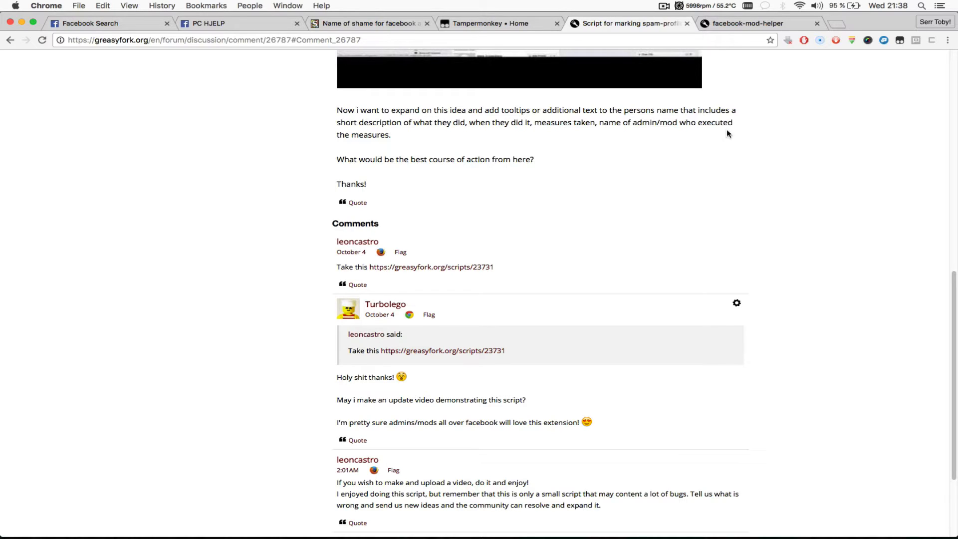
mouse_move(701, 156)
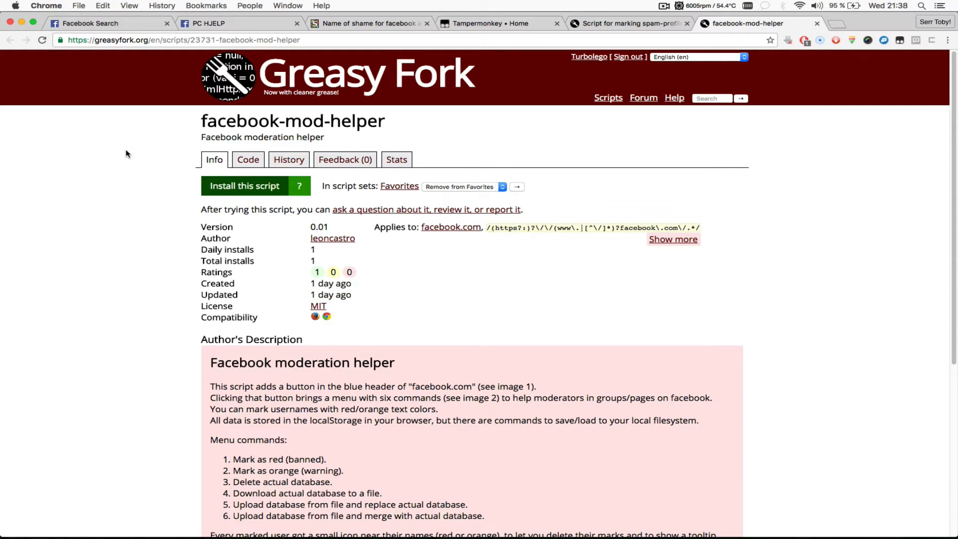
mouse_move(113, 240)
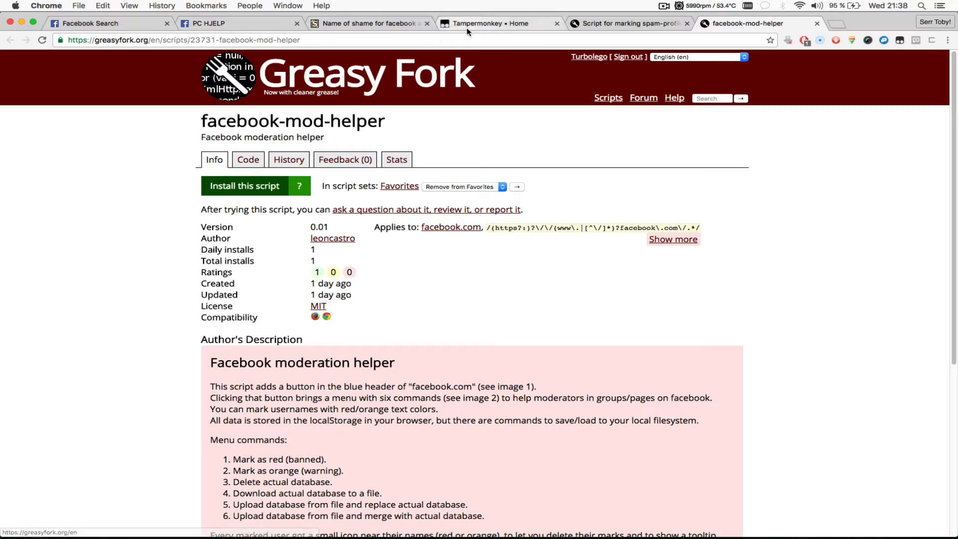
click(487, 23)
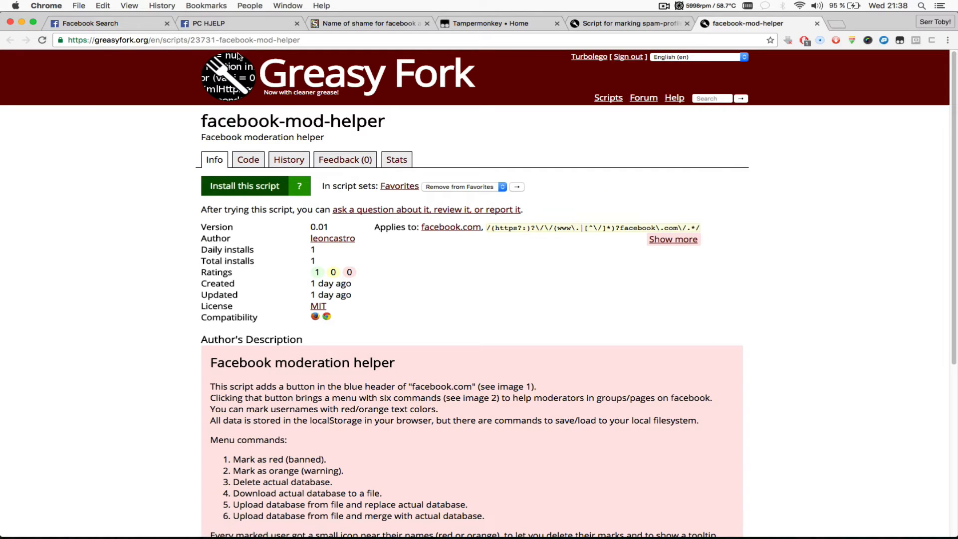
click(243, 189)
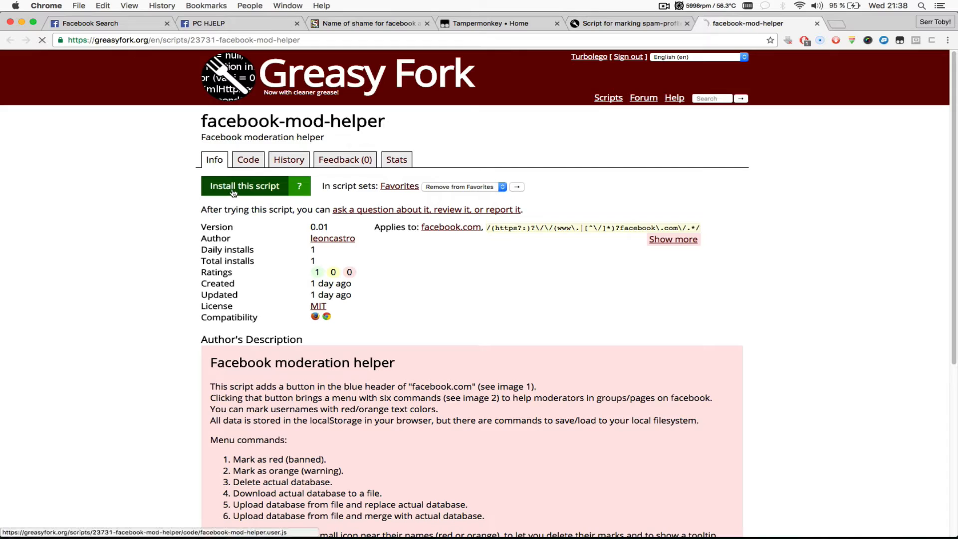
click(245, 185)
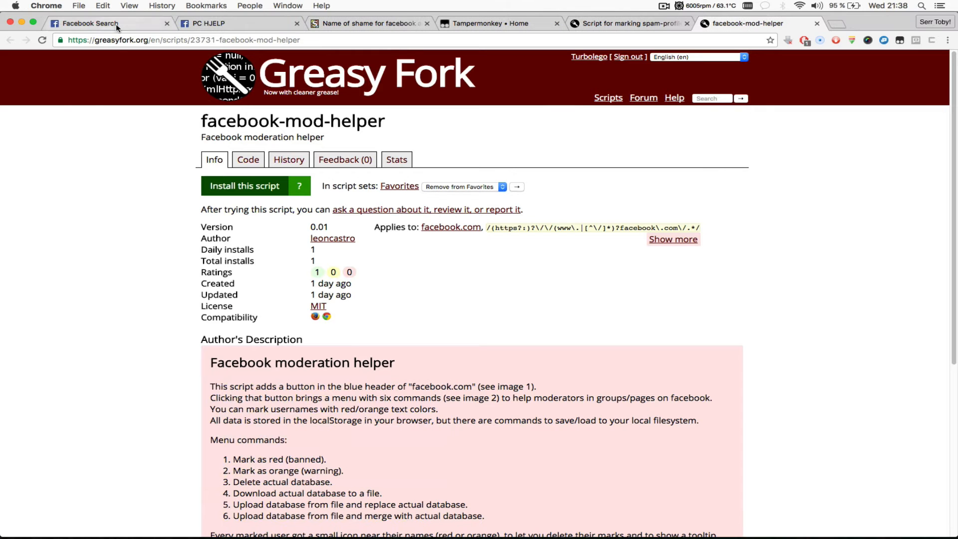
click(92, 23)
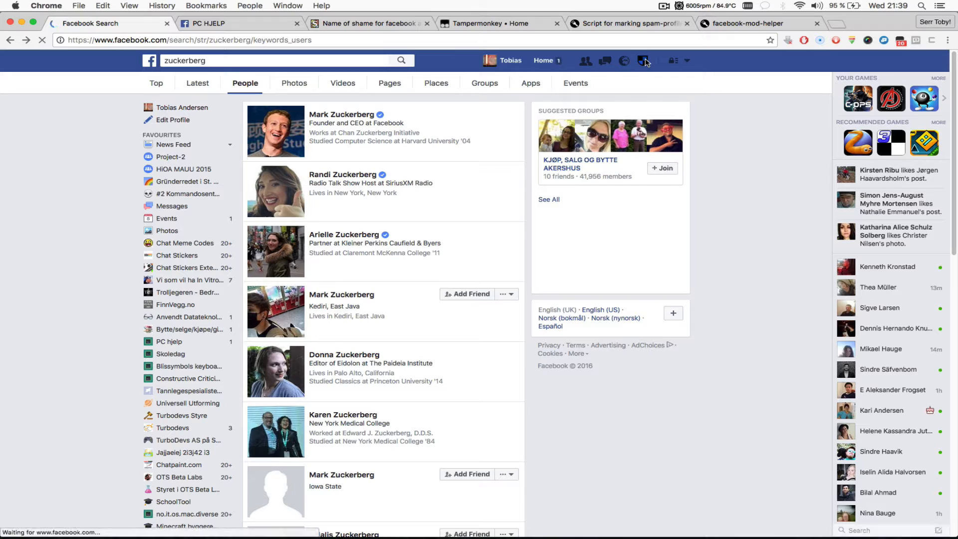
click(643, 60)
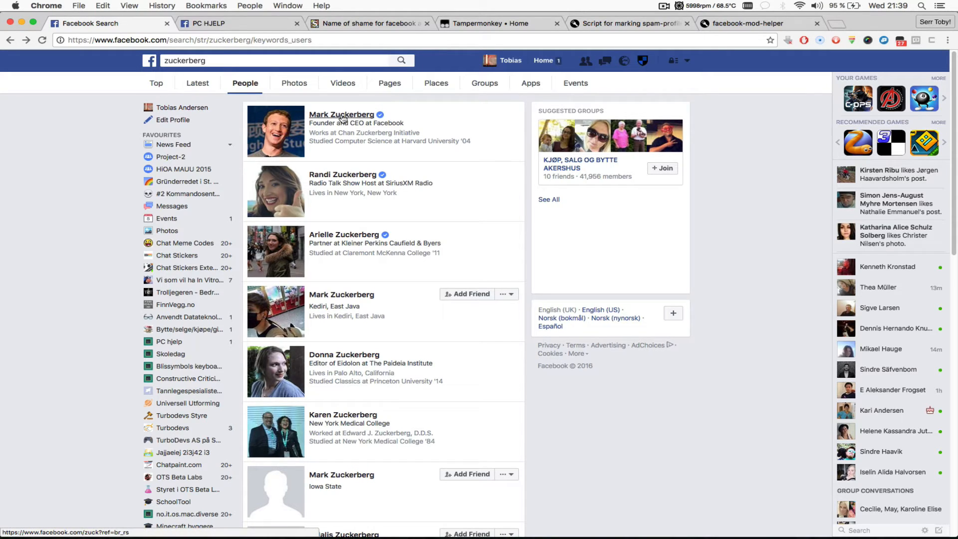
right_click(342, 114)
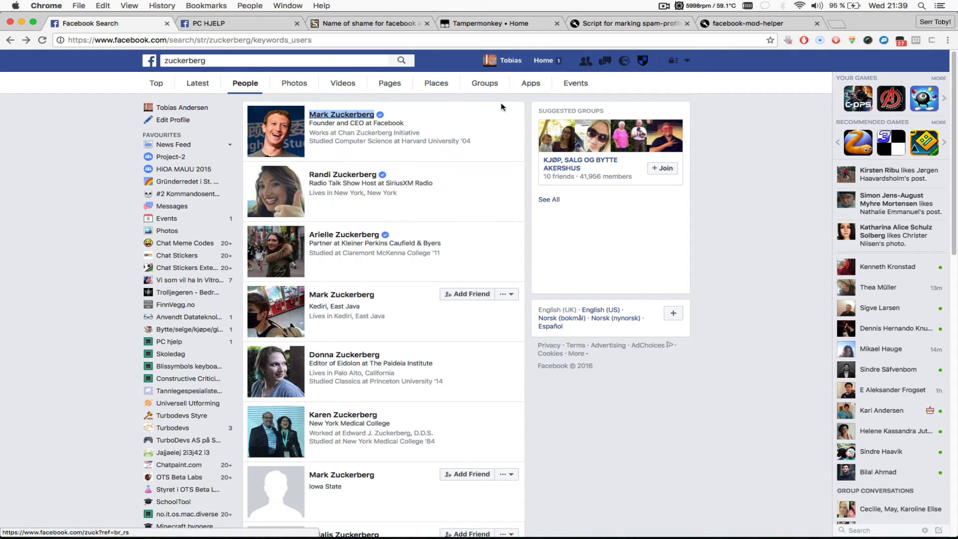
click(643, 60)
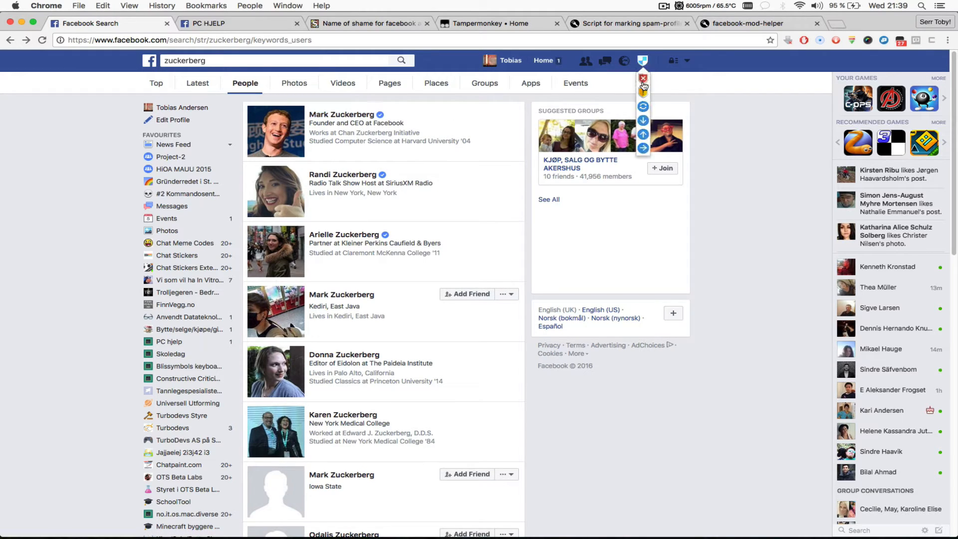
click(643, 78)
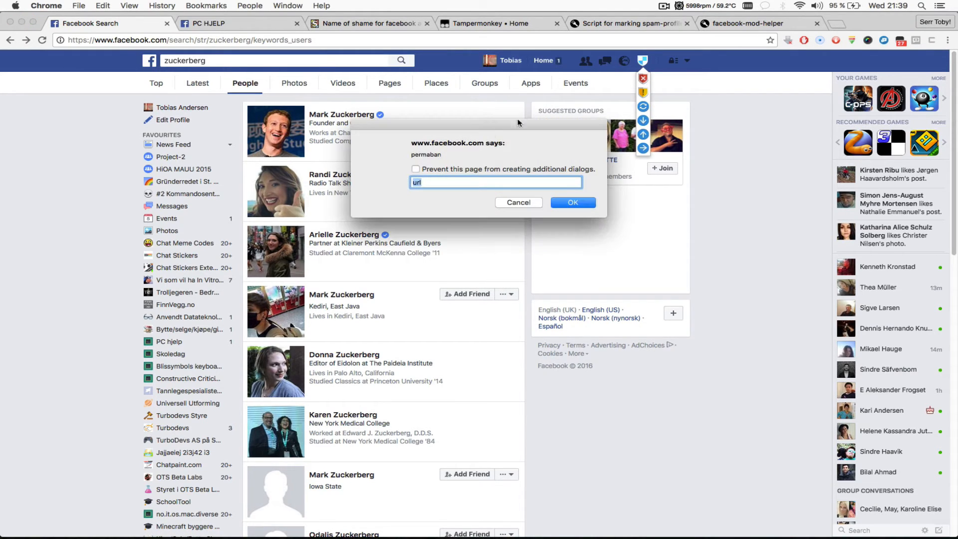
text(https://www.facebook.com/zuck?ref=br_rs)
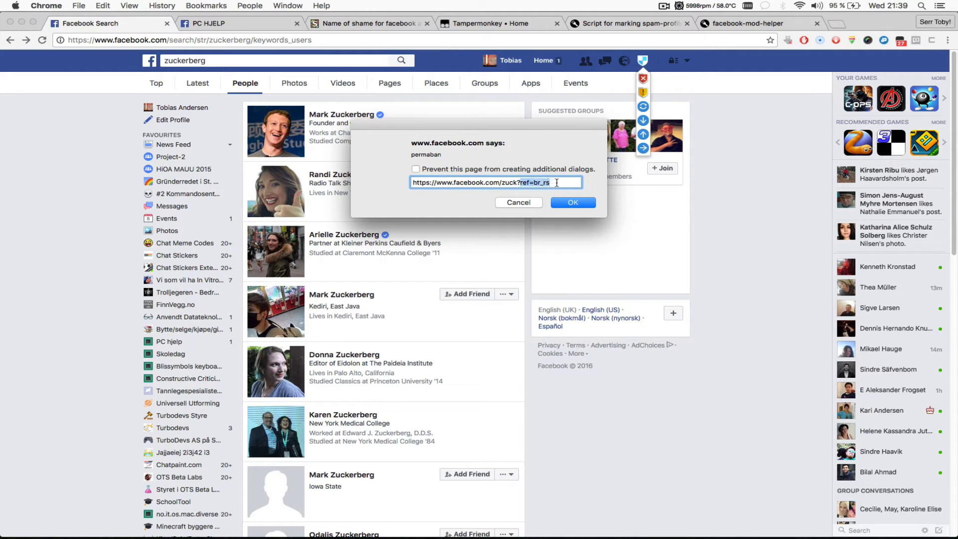
key(Backspace)
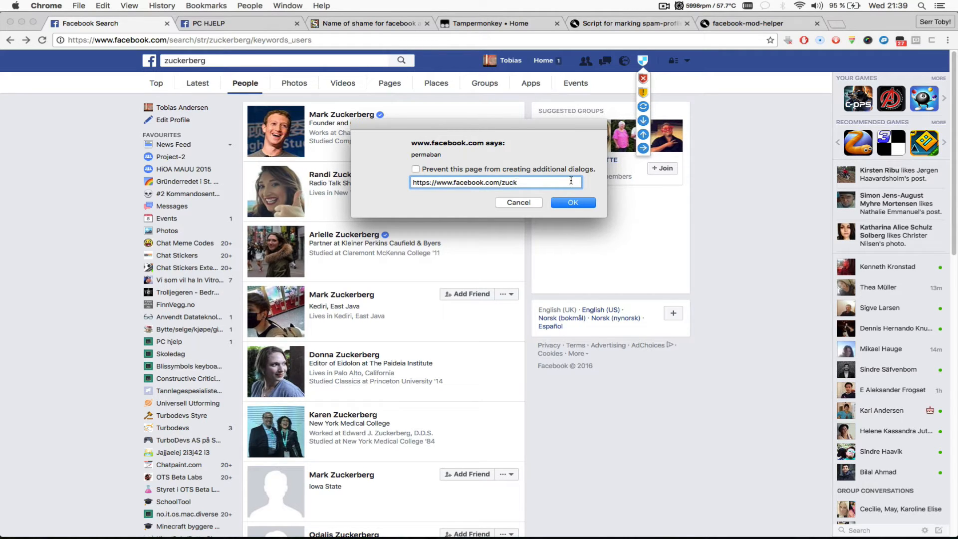
click(572, 203)
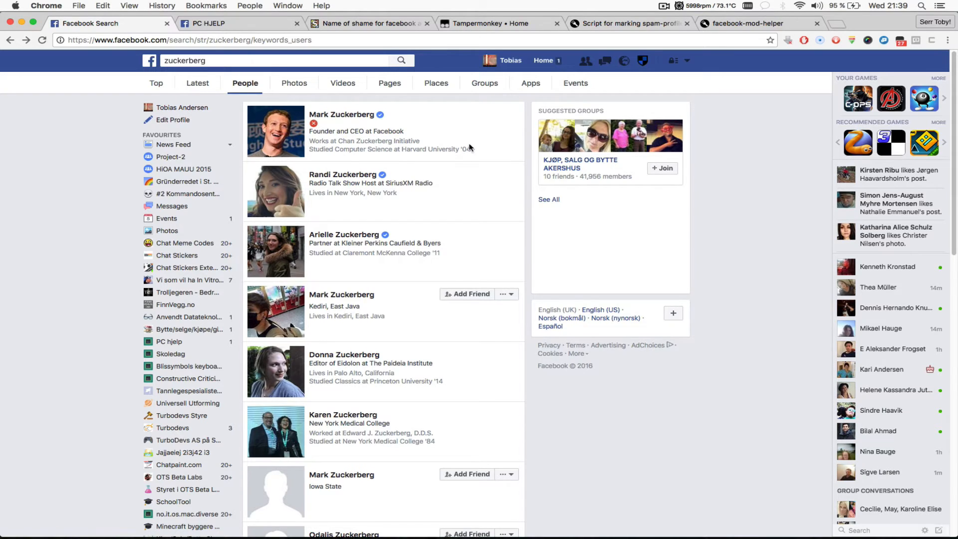
mouse_move(347, 130)
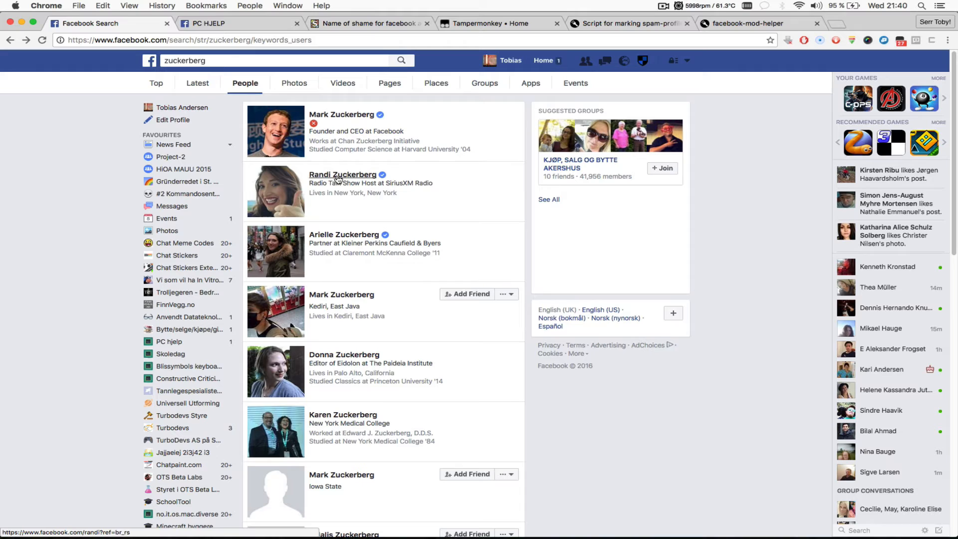
Step: Copy Randi Zuckerberg's link and apply a temporal ban so an orange icon marks her result
right_click(343, 173)
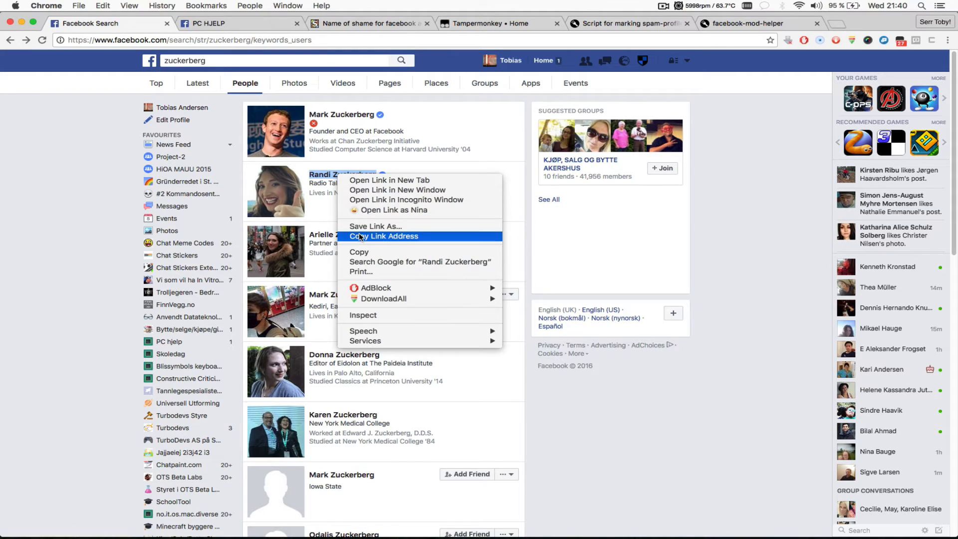
click(383, 236)
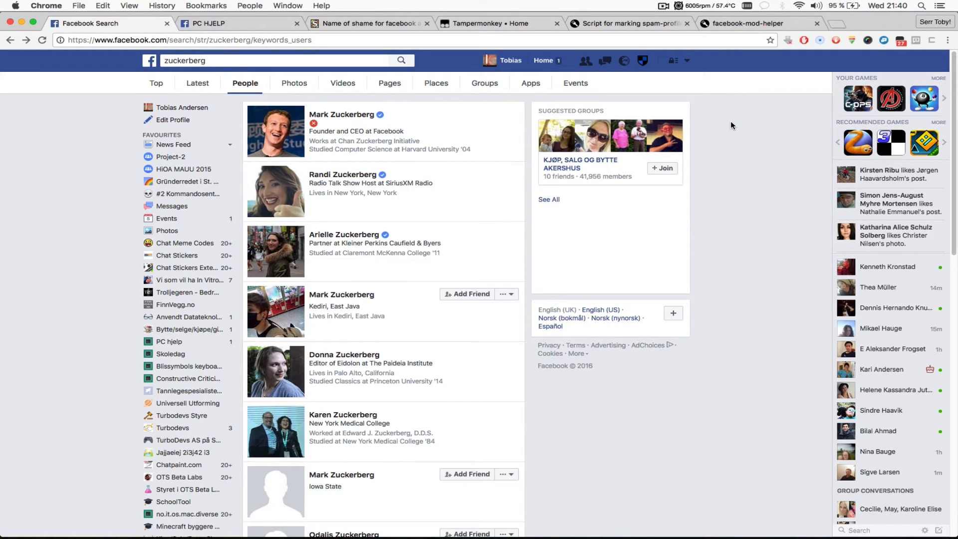
click(642, 60)
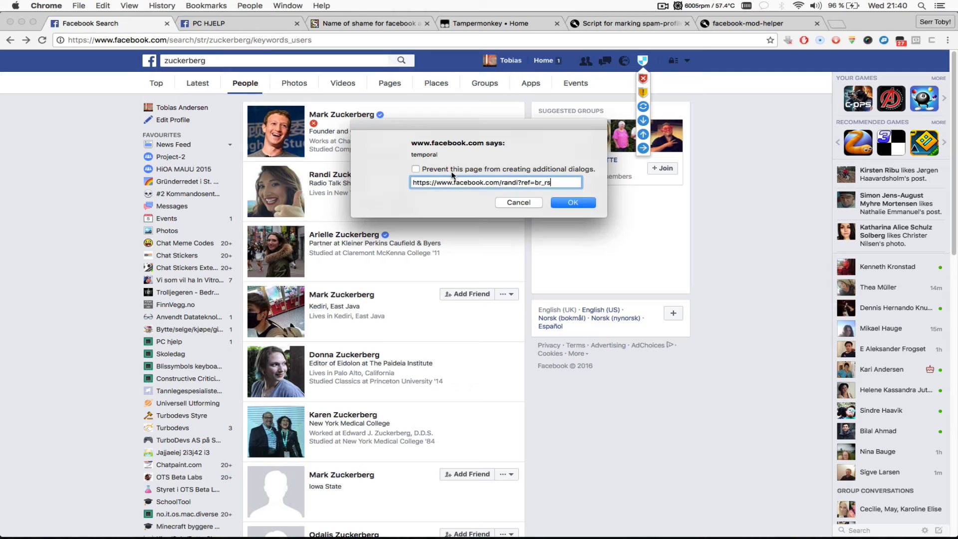
key(Backspace)
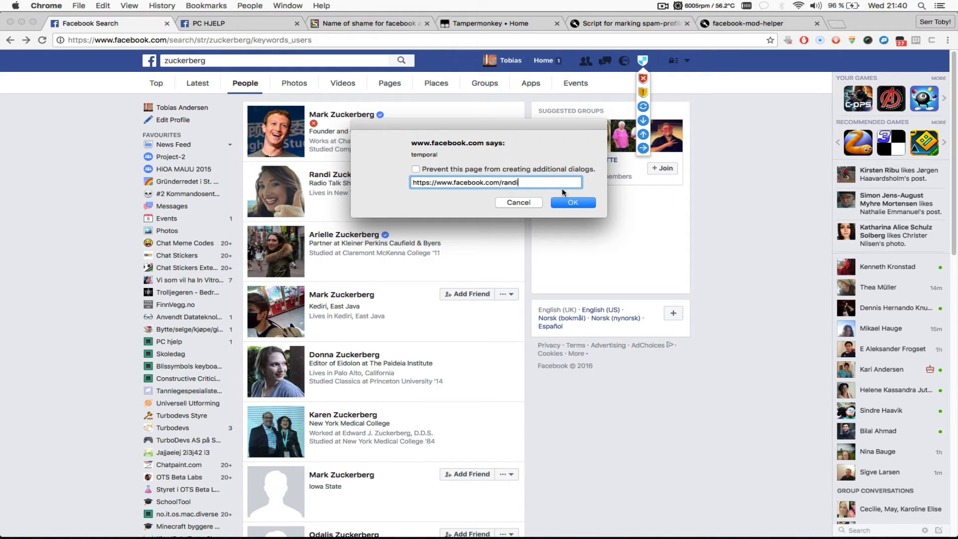
click(572, 203)
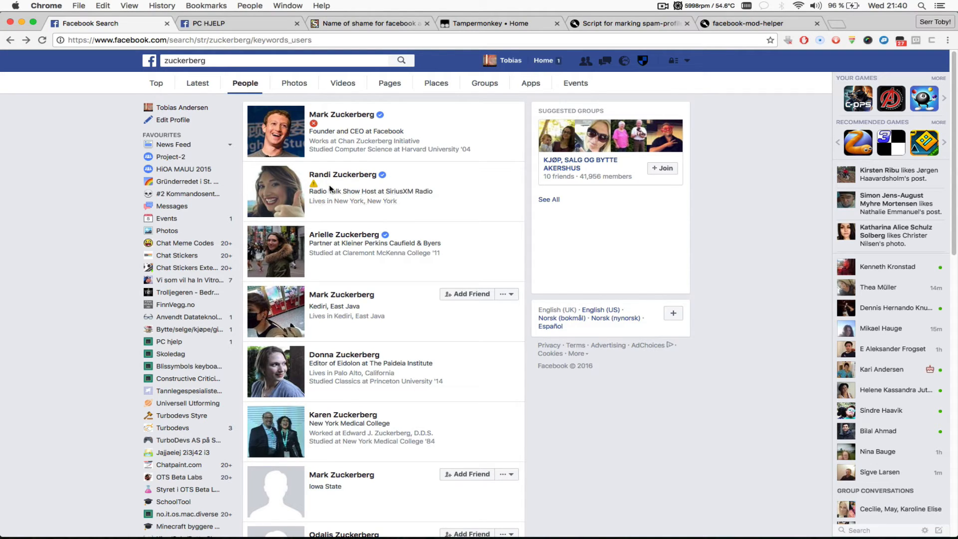
mouse_move(314, 187)
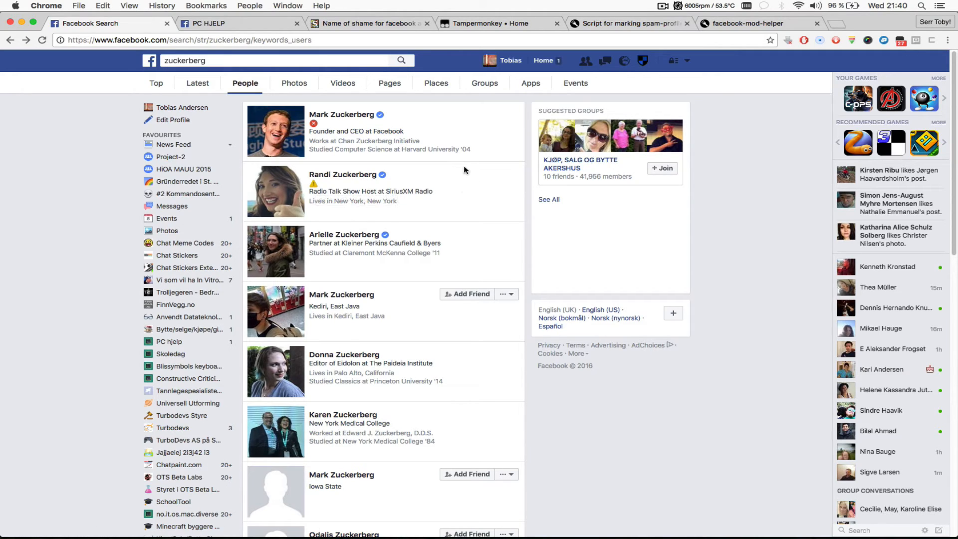
mouse_move(743, 163)
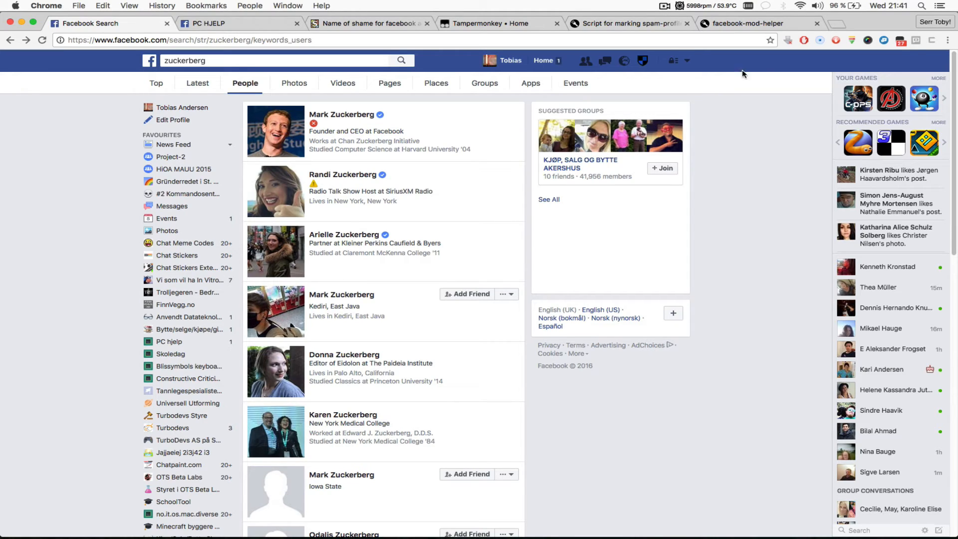
Step: Load red ban markers onto the PC HJELP group's blocked members list via the shield icon
click(642, 60)
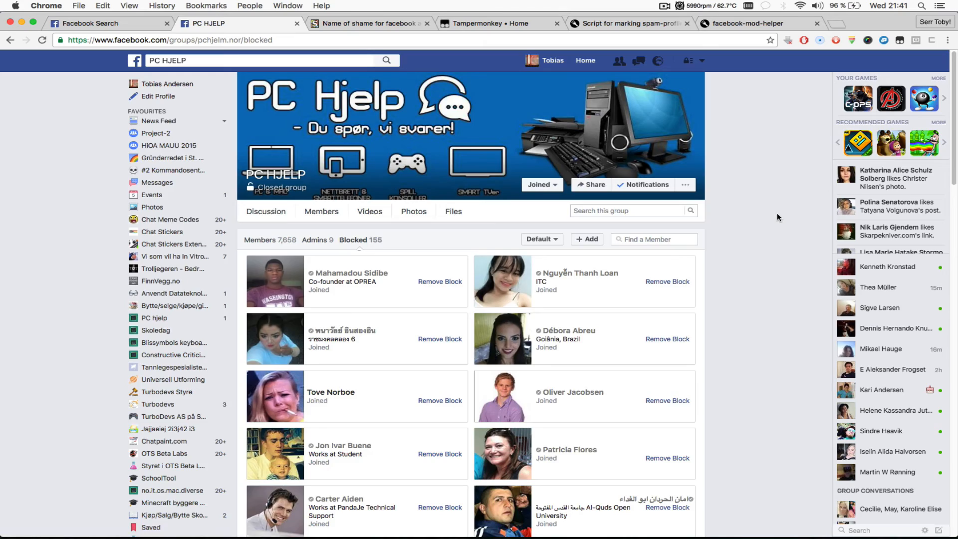
scroll(down, 3)
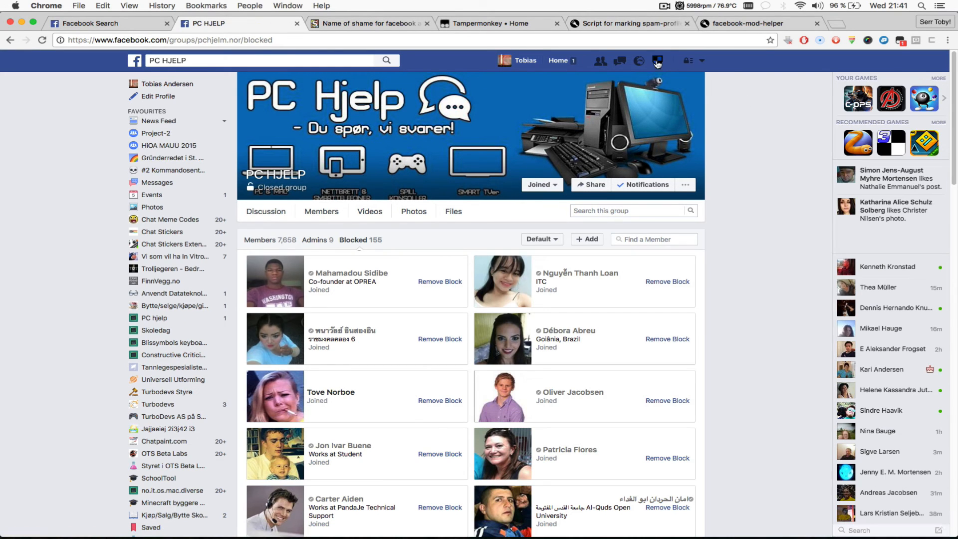
click(657, 61)
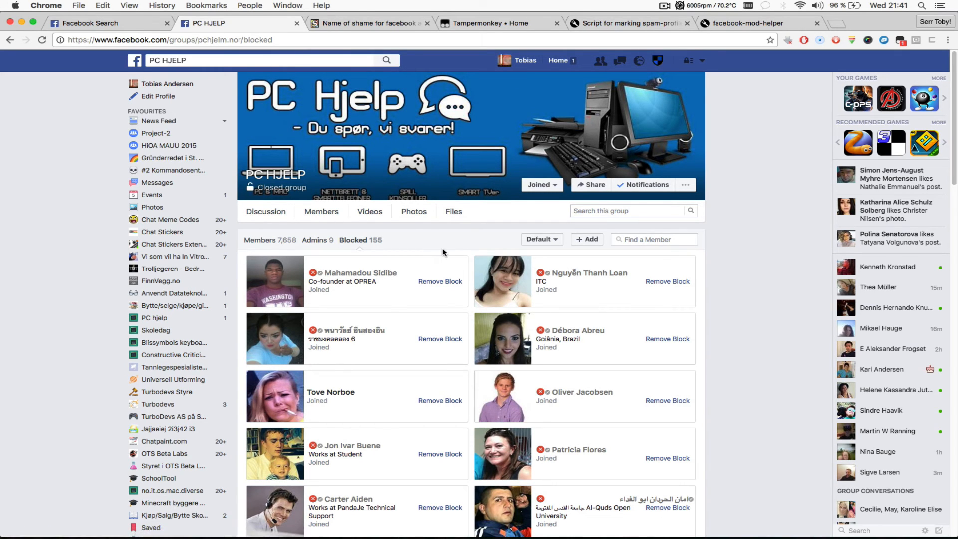
scroll(down, 3)
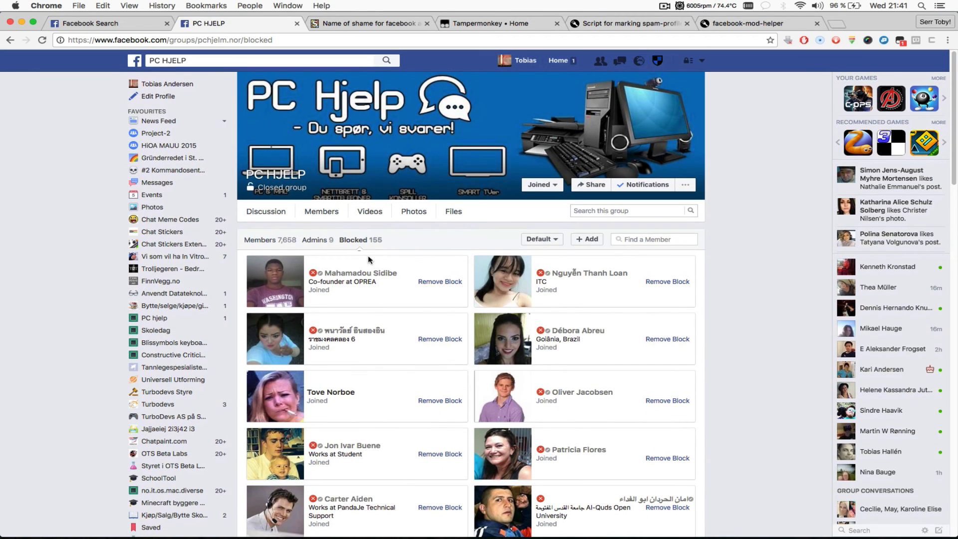
mouse_move(313, 277)
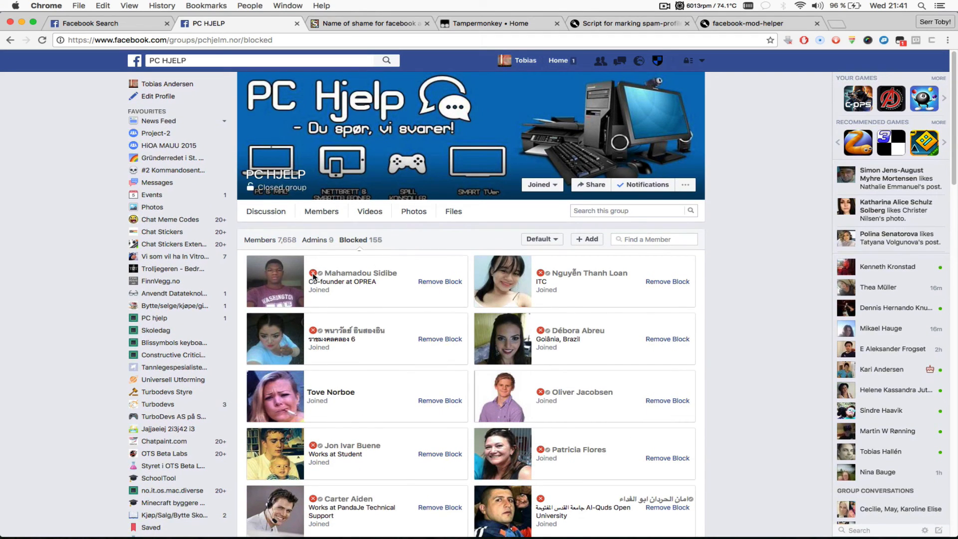
mouse_move(313, 273)
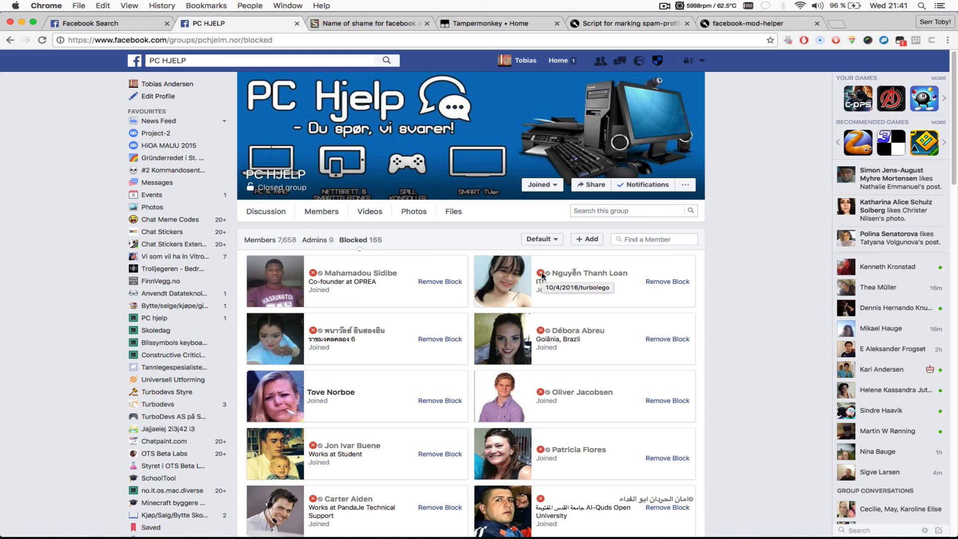
mouse_move(425, 244)
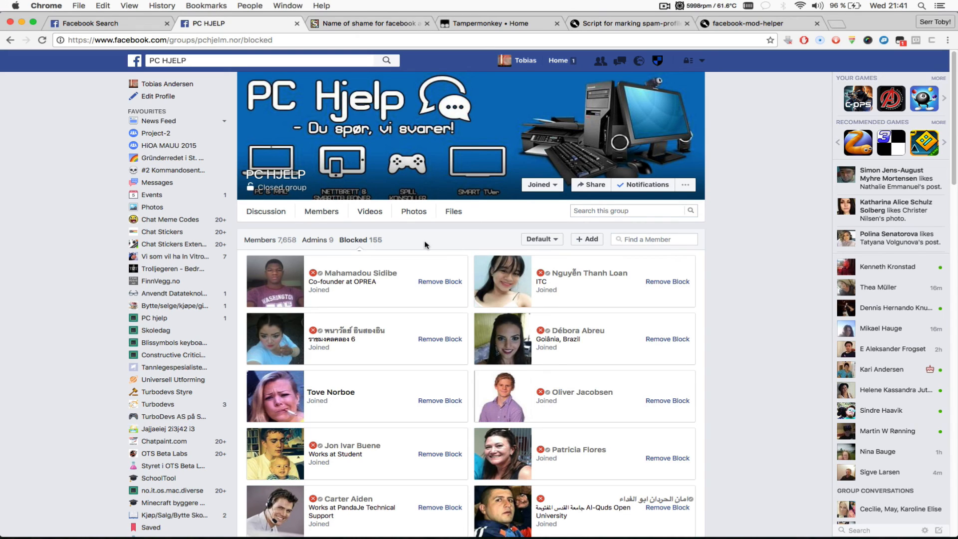